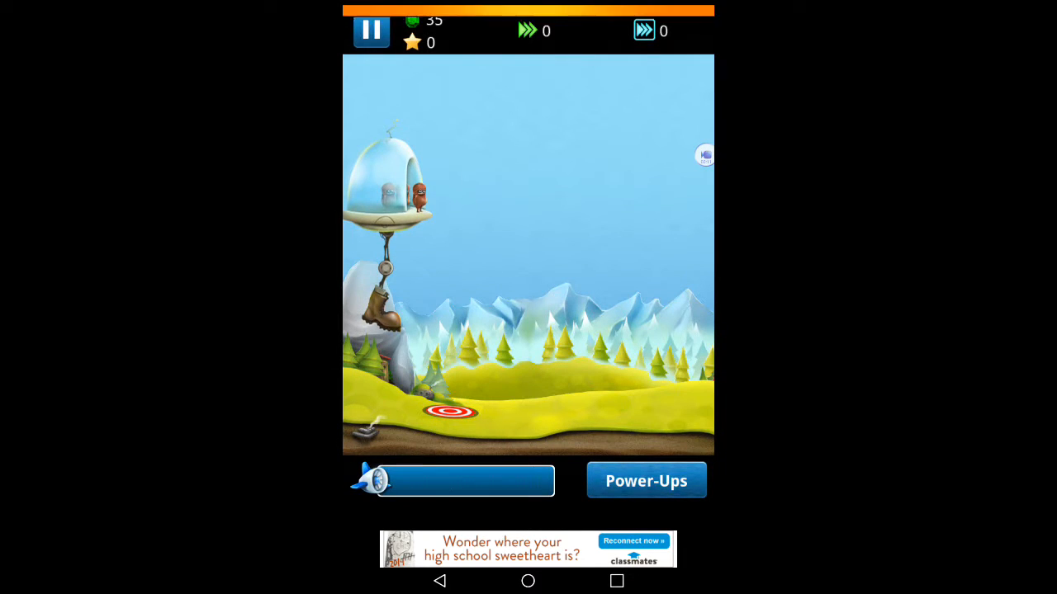
Step: Kick the hopper and play the round to 215 total distance and 125 XP
left_click(370, 30)
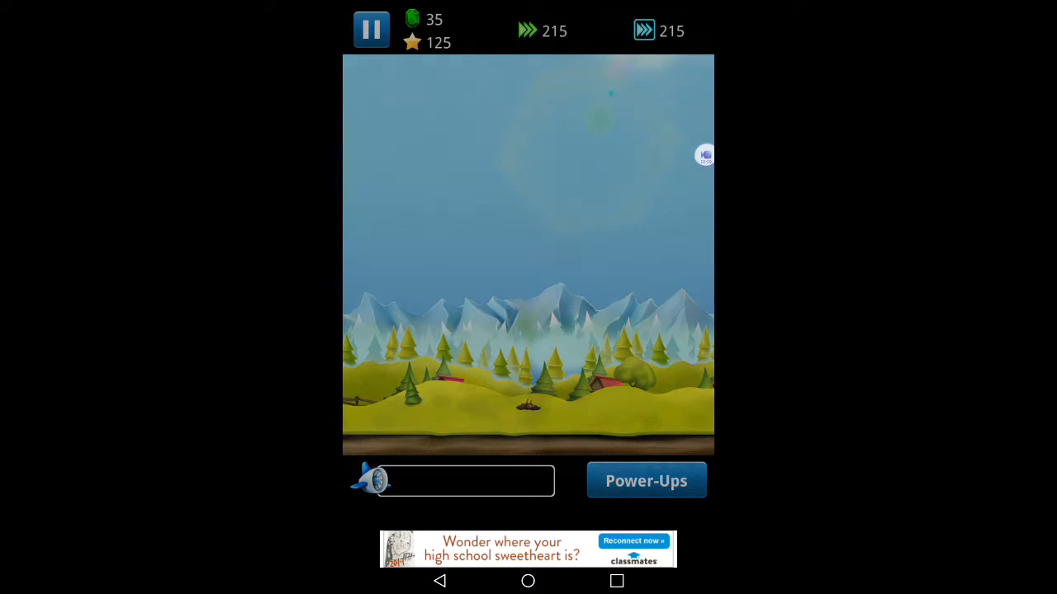
left_click(370, 30)
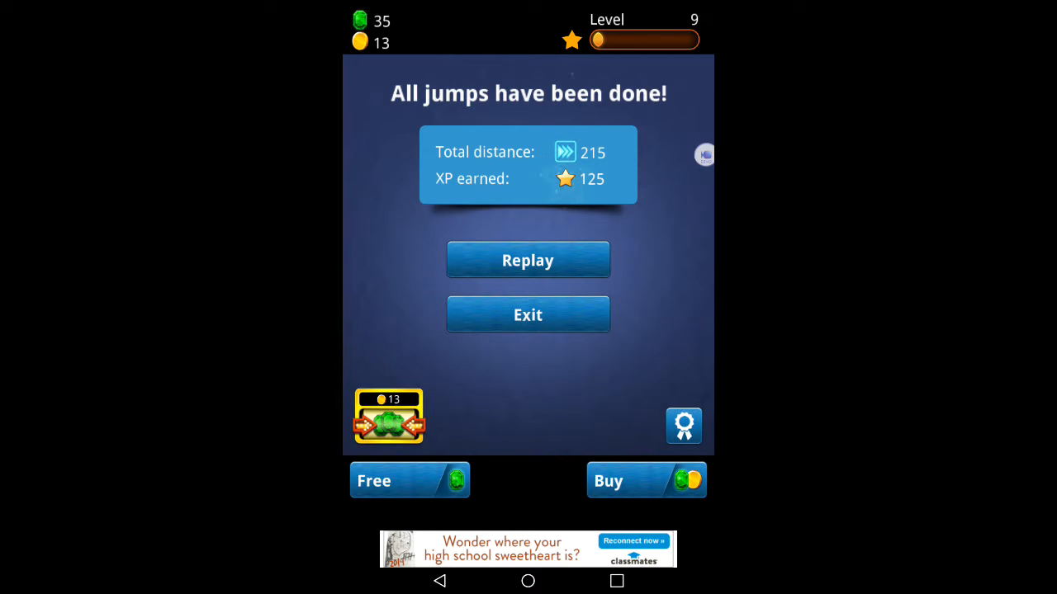
Step: Exit the round summary to reach the slot machine with 35 tokens and 15 coins
left_click(528, 261)
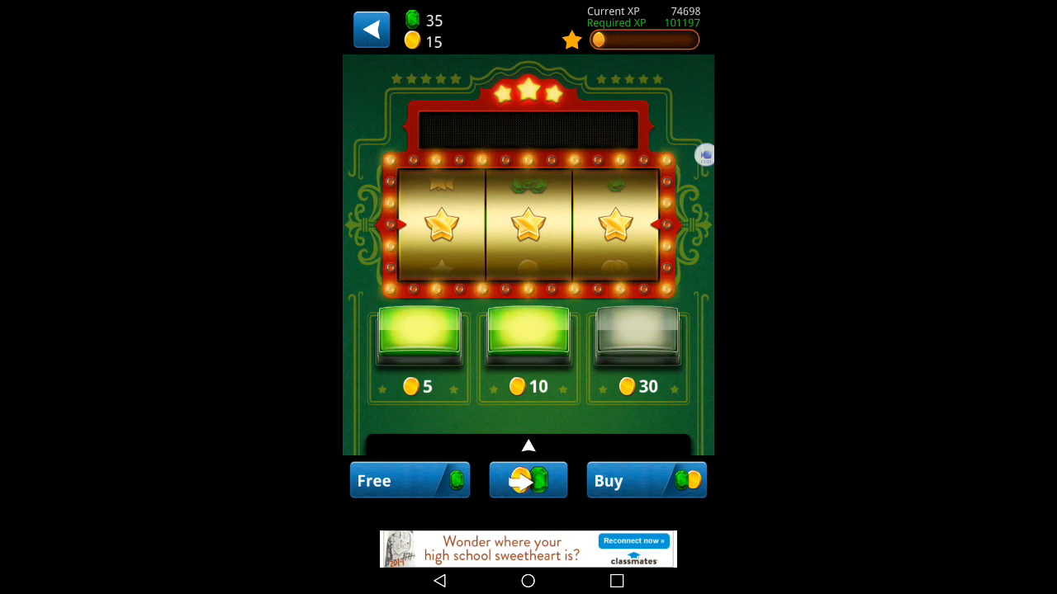
Step: Convert all 15 coins to tokens, leaving 36 tokens and 0 coins
left_click(529, 479)
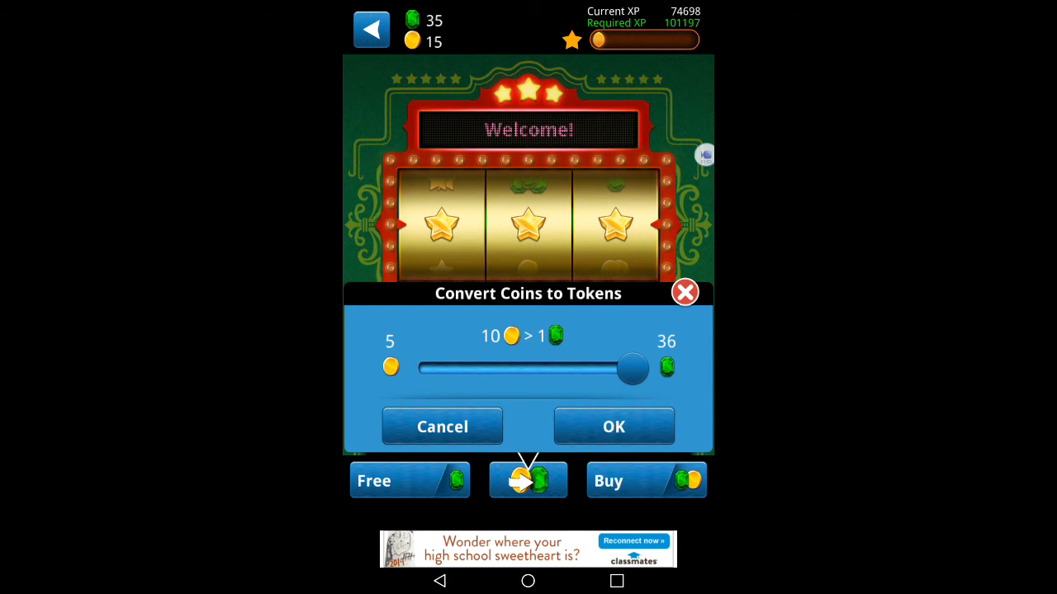
left_click(614, 425)
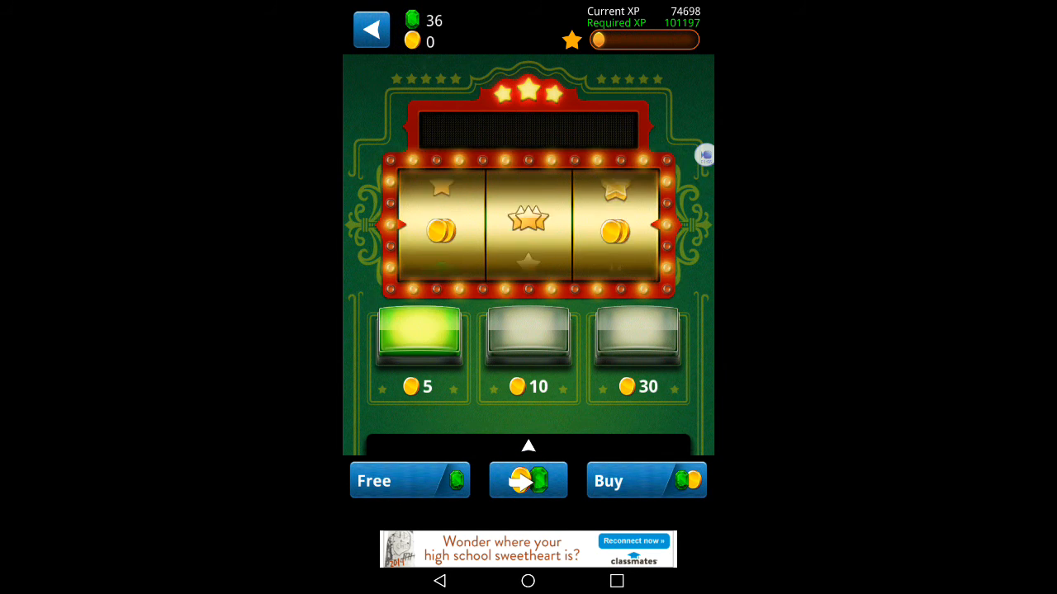